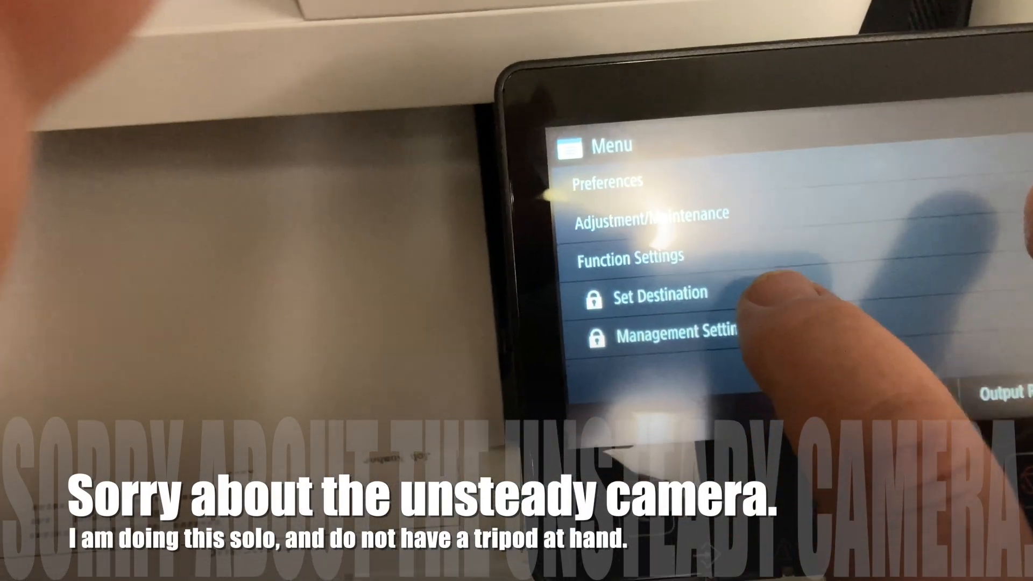
- Navigate through Function Settings and Send to reach Scan and Send Settings
left_click(646, 255)
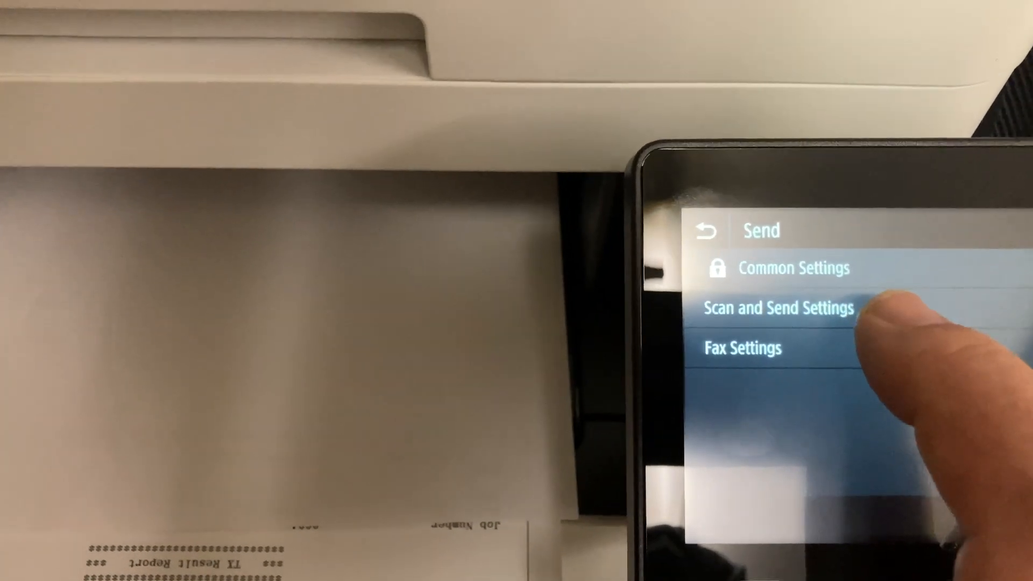
left_click(777, 308)
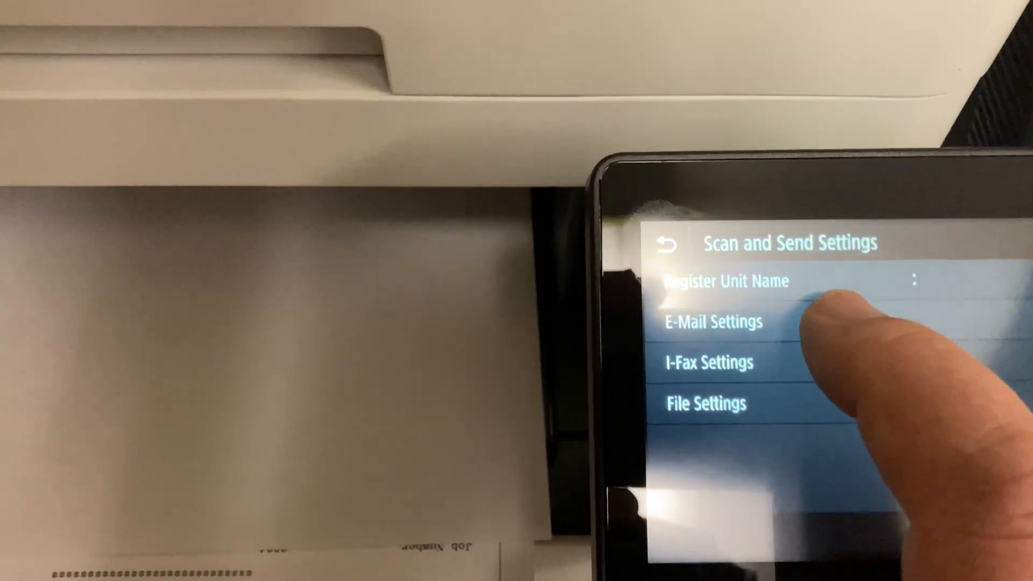
- Set the E-Mail default 2-Sided Original option to Book Type
left_click(711, 323)
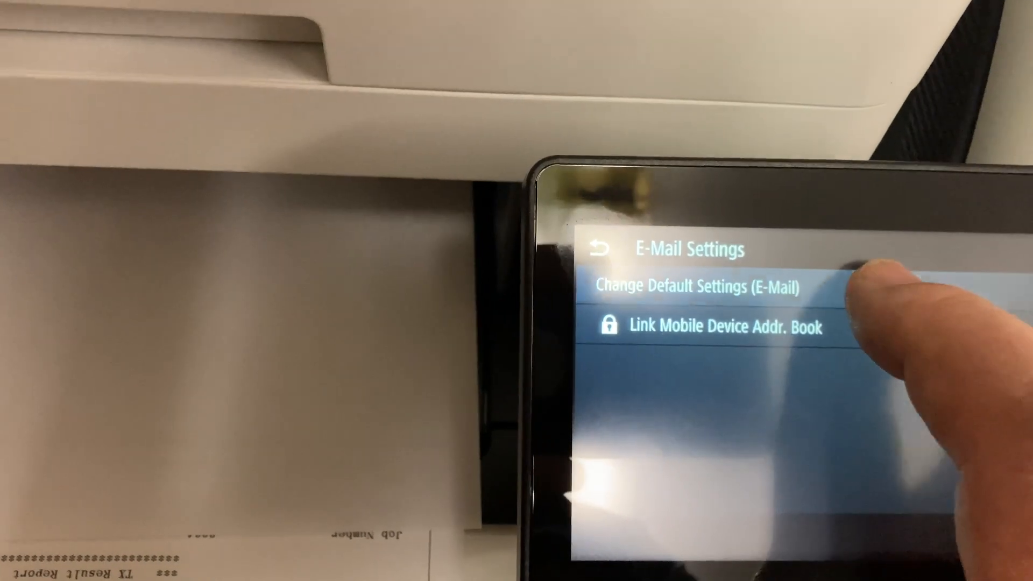
left_click(700, 285)
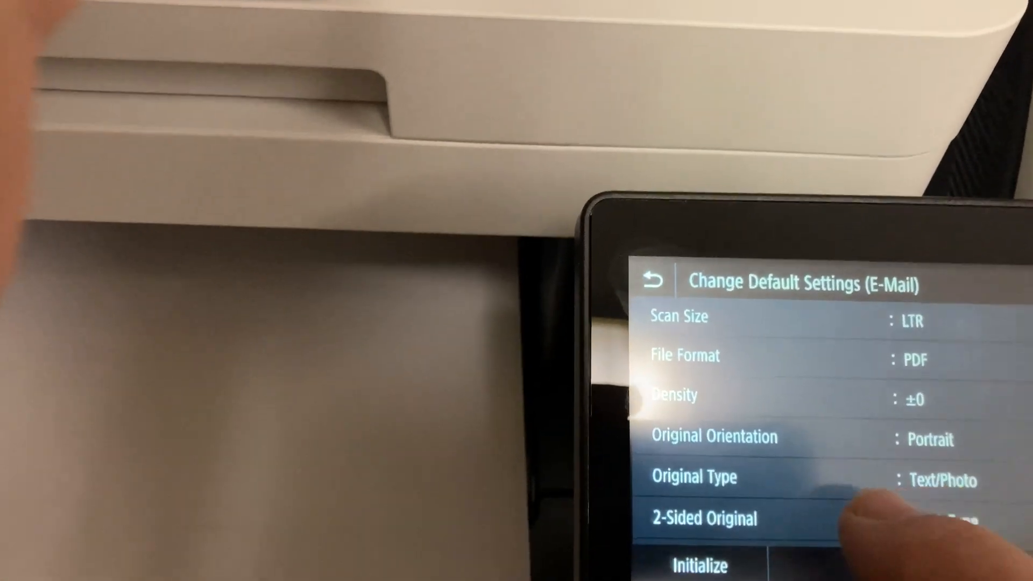
left_click(703, 519)
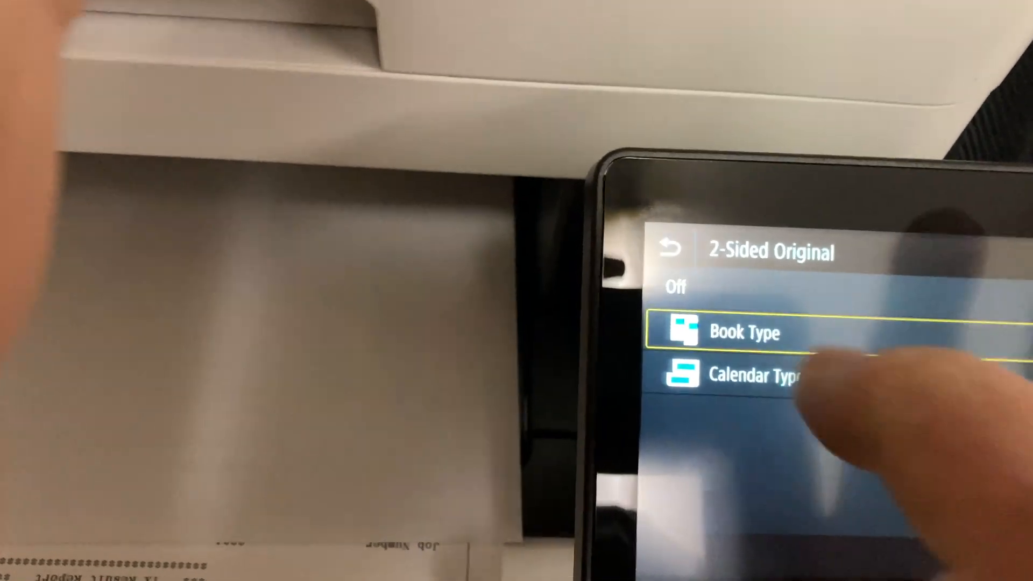
left_click(669, 252)
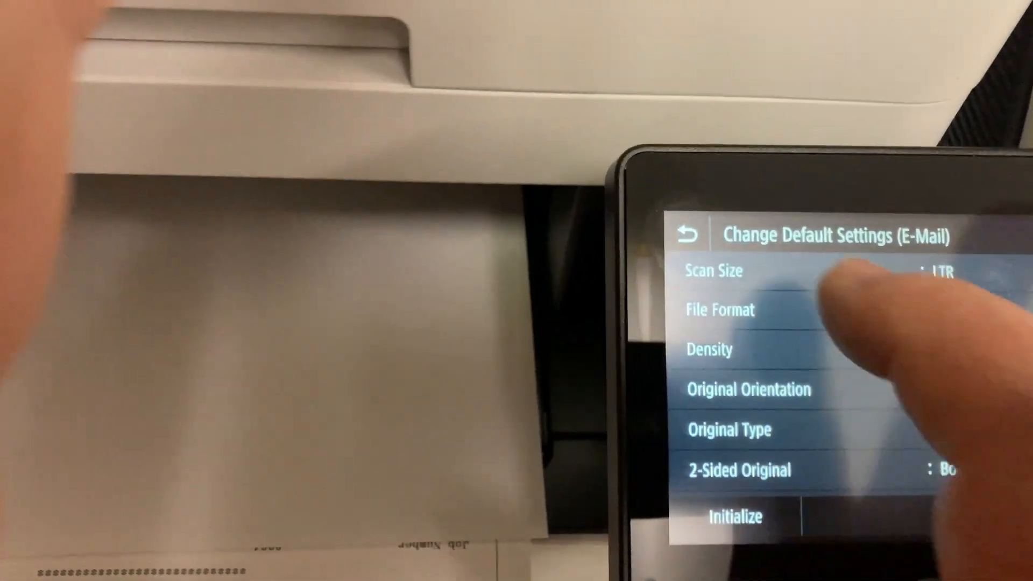
- Apply the e-mail defaults and open File default settings' 2-Sided Original choices
left_click(689, 235)
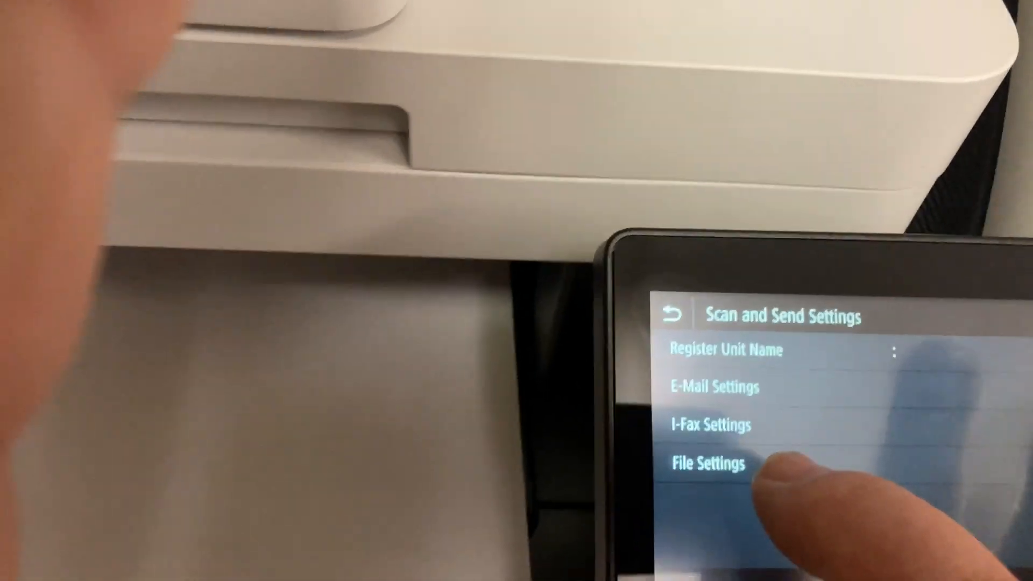
left_click(707, 463)
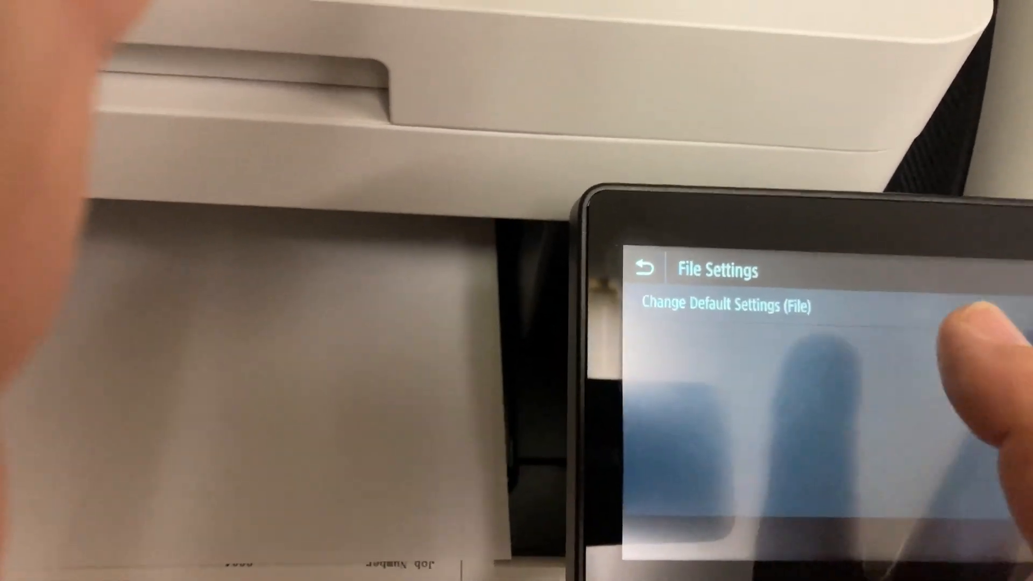
left_click(730, 305)
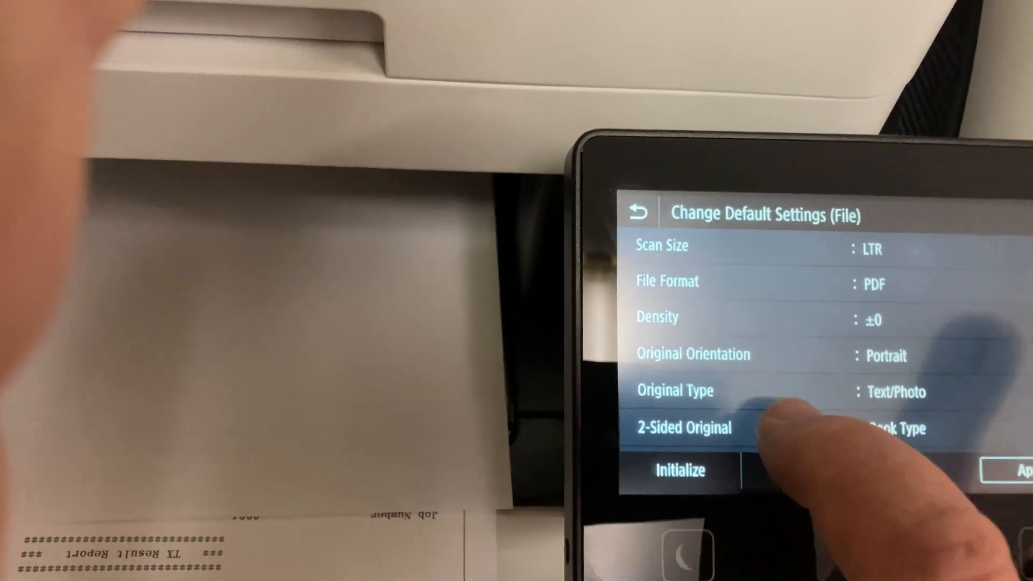
left_click(683, 428)
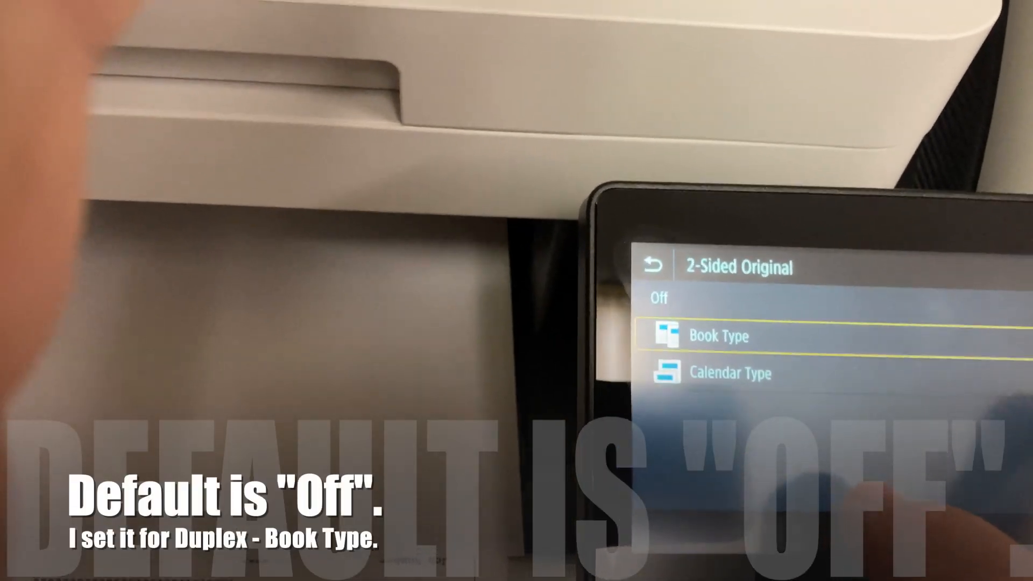